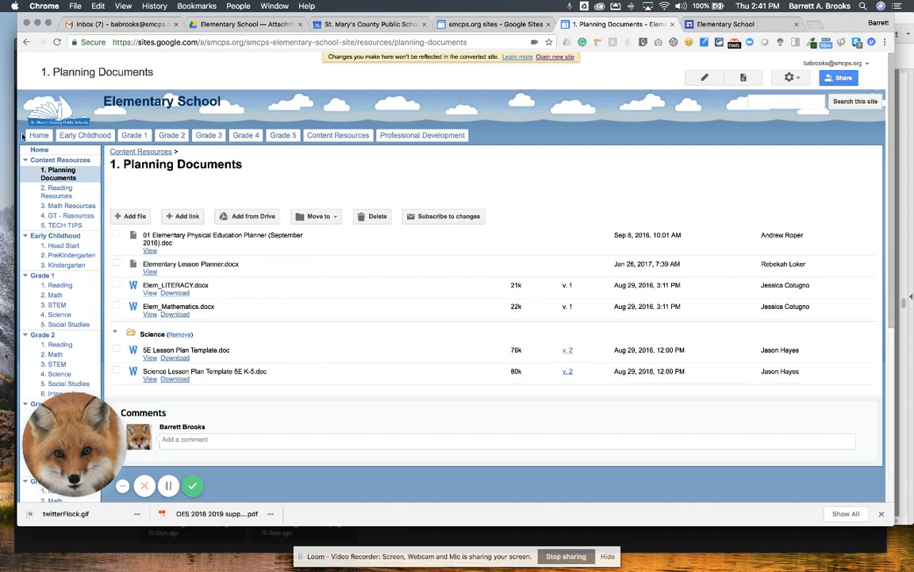
mouse_move(63, 245)
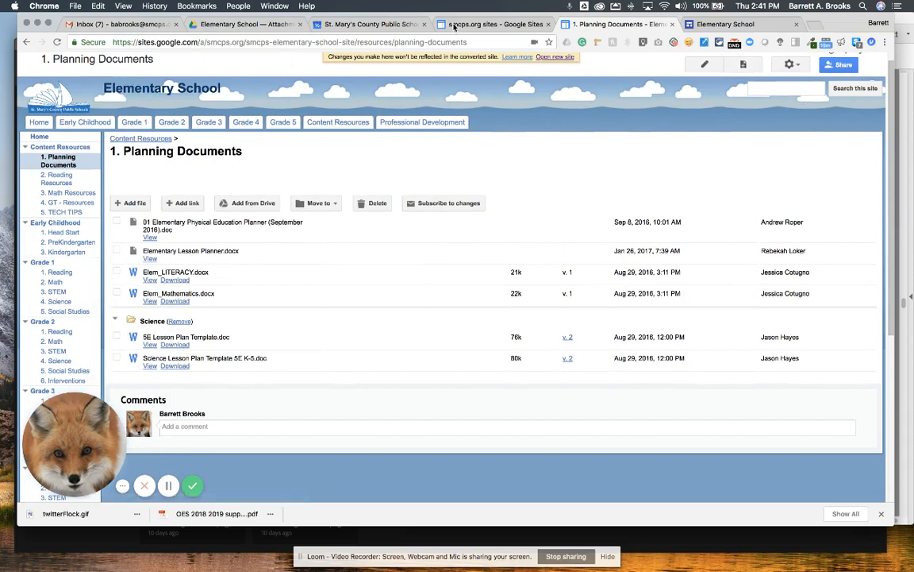
mouse_move(426, 162)
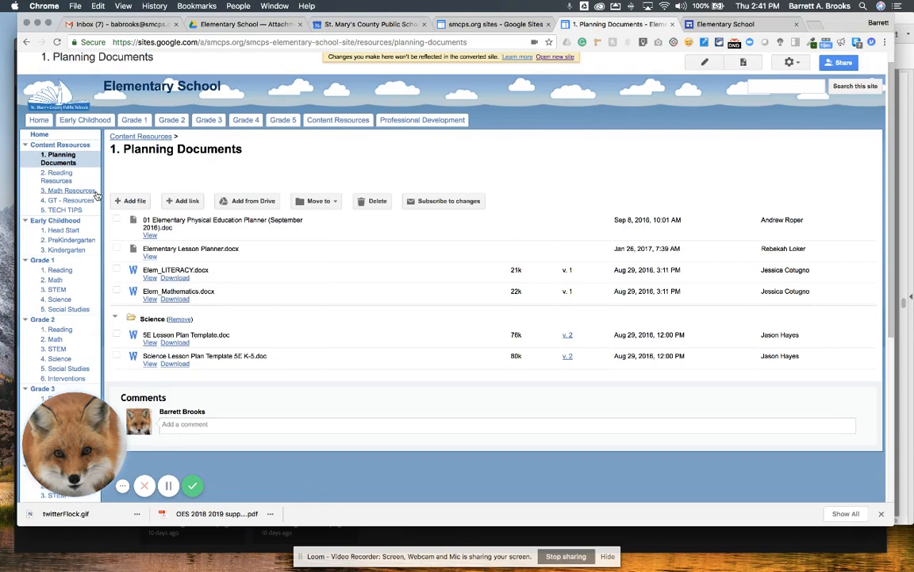
Step: Review the embedded file list, toggling the Science folder, then deselect the documents section
scroll("down", 3)
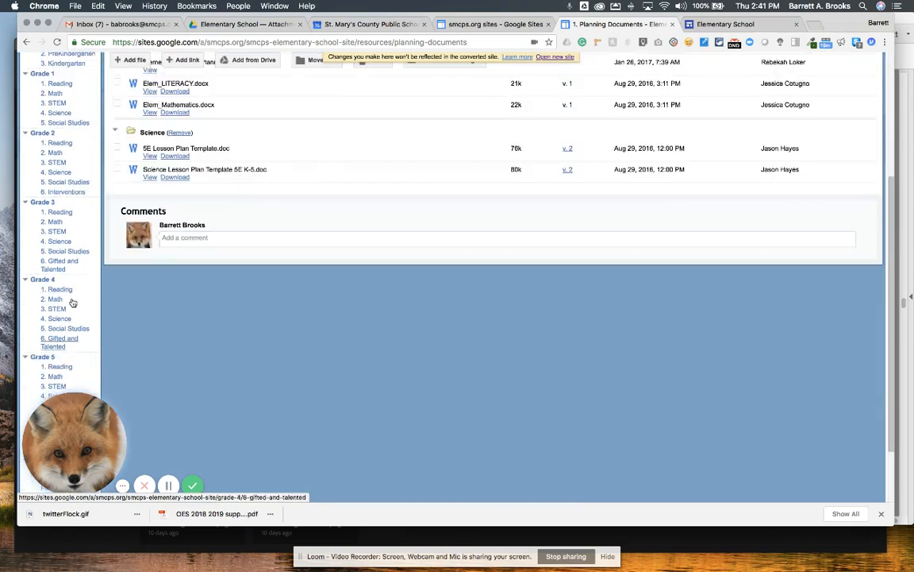
scroll("up", 3)
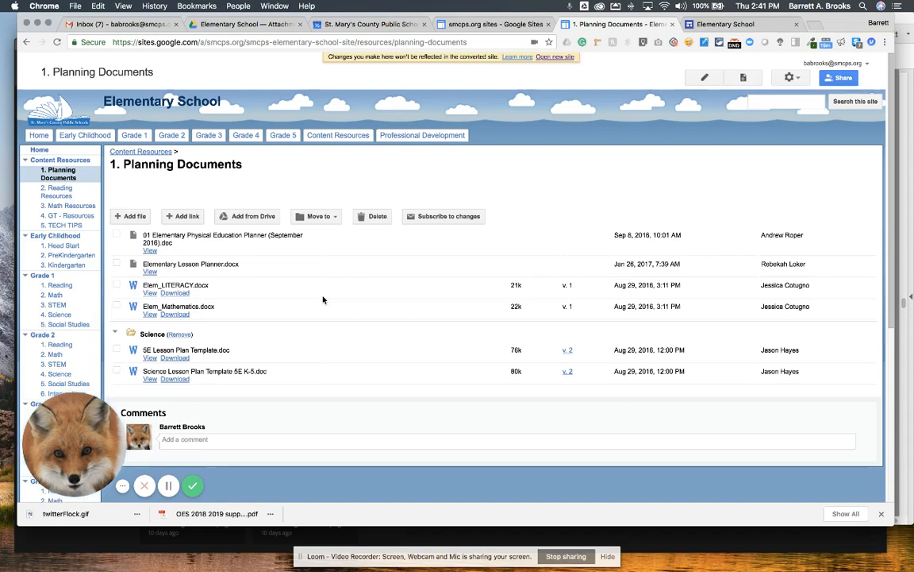
mouse_move(485, 432)
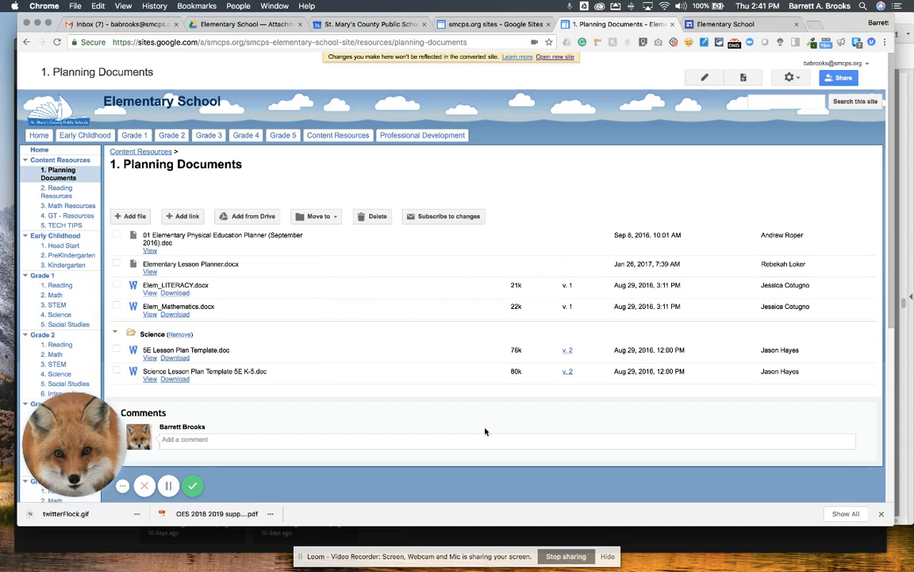
mouse_move(140, 206)
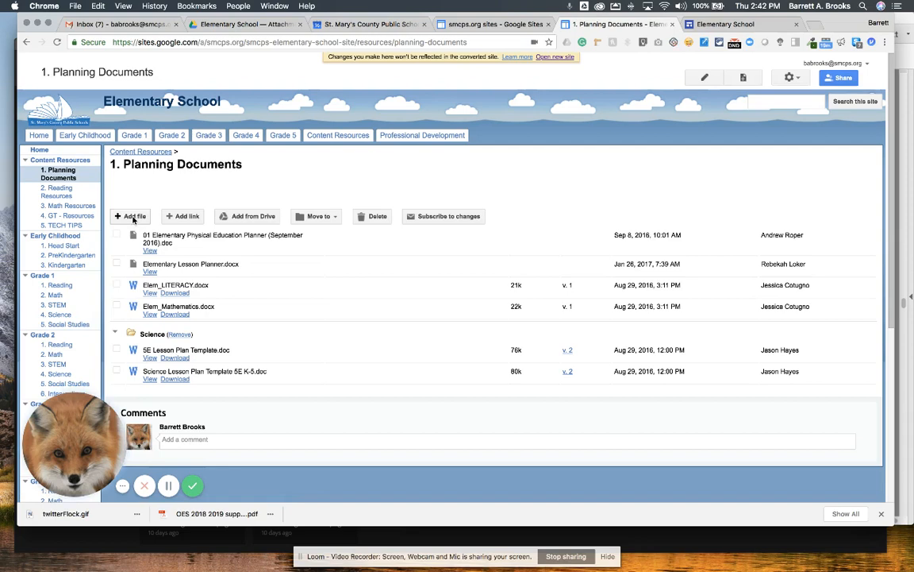
mouse_move(188, 219)
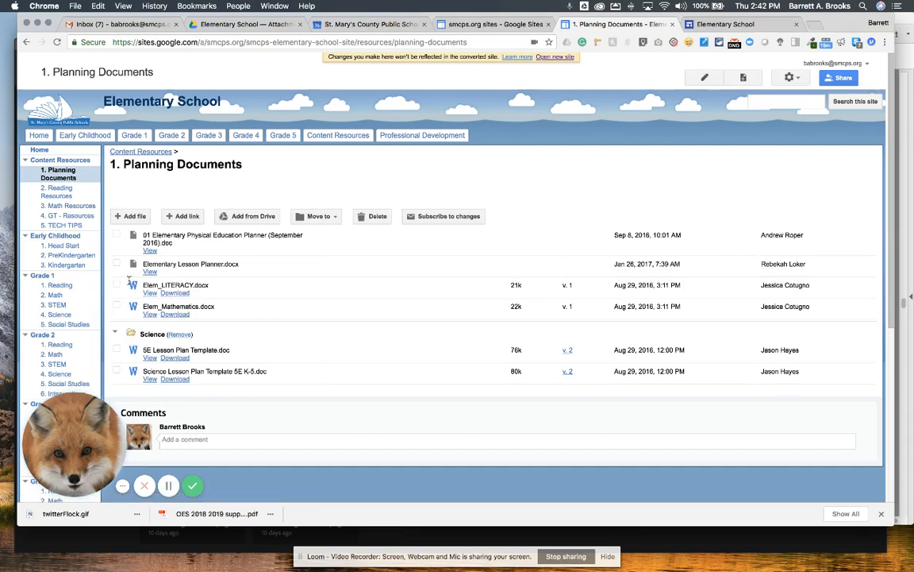
left_click(114, 332)
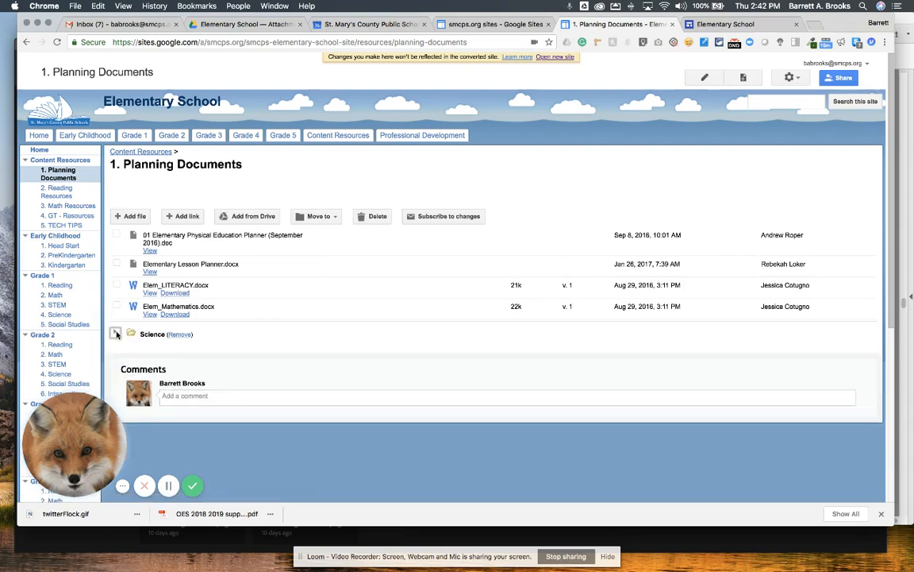
left_click(114, 332)
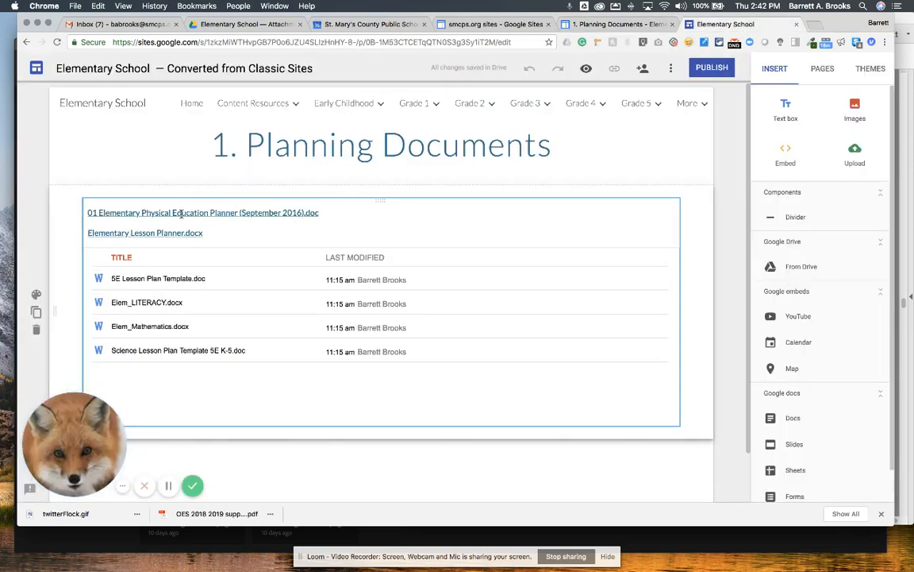
left_click(203, 213)
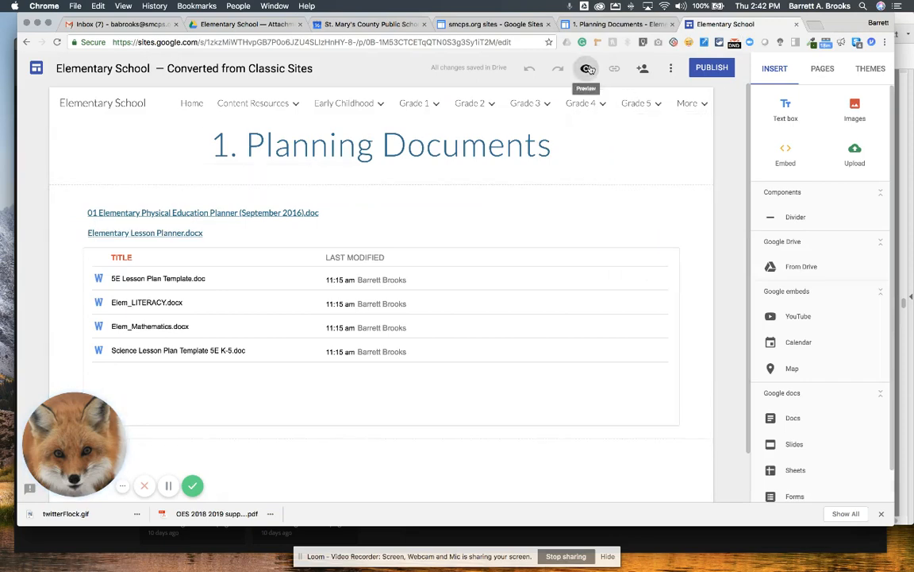
Step: Preview the converted site and follow the '01 Elementary Physical Education Planner' link
left_click(587, 68)
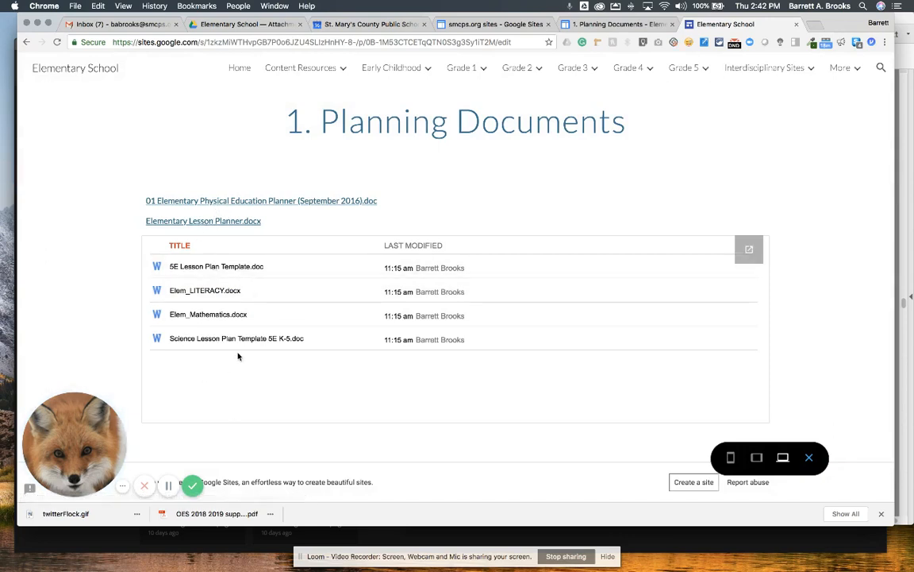
mouse_move(207, 300)
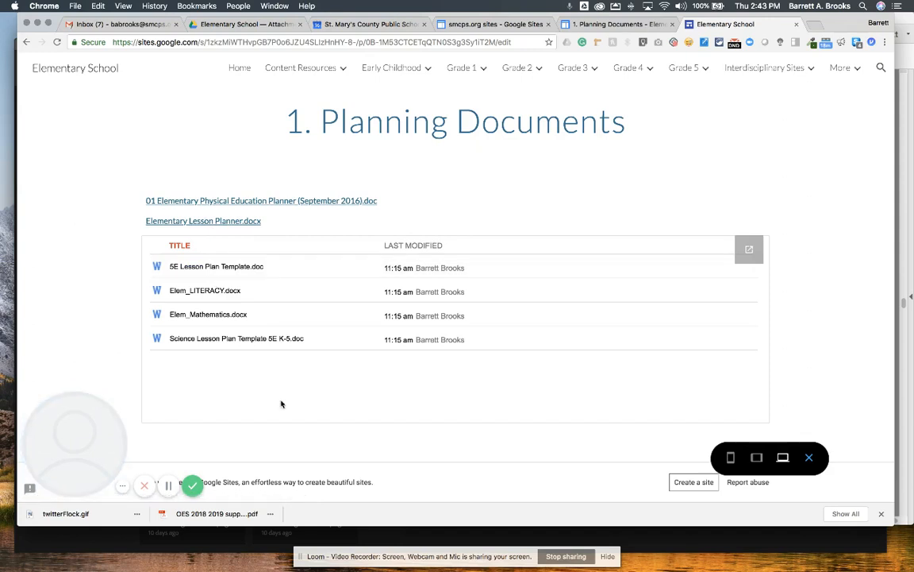
mouse_move(257, 203)
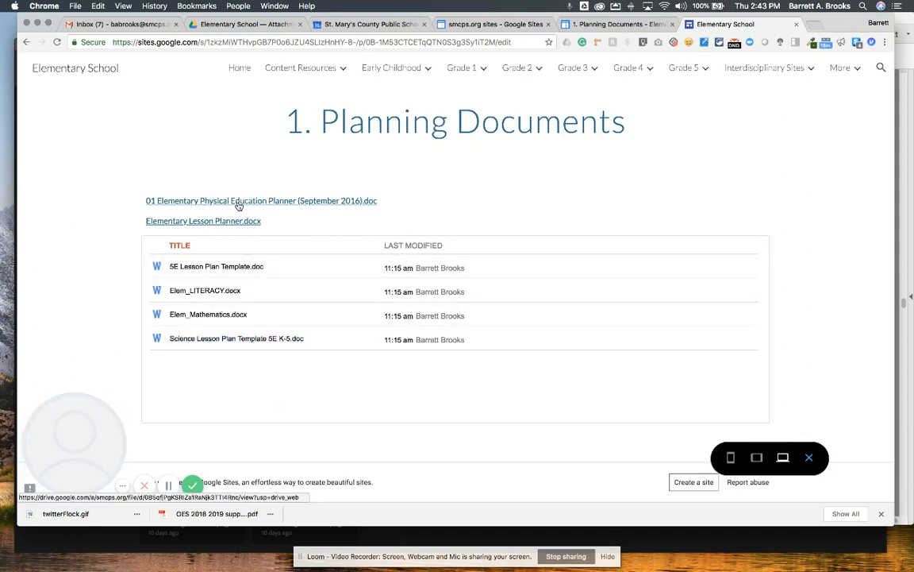
left_click(261, 201)
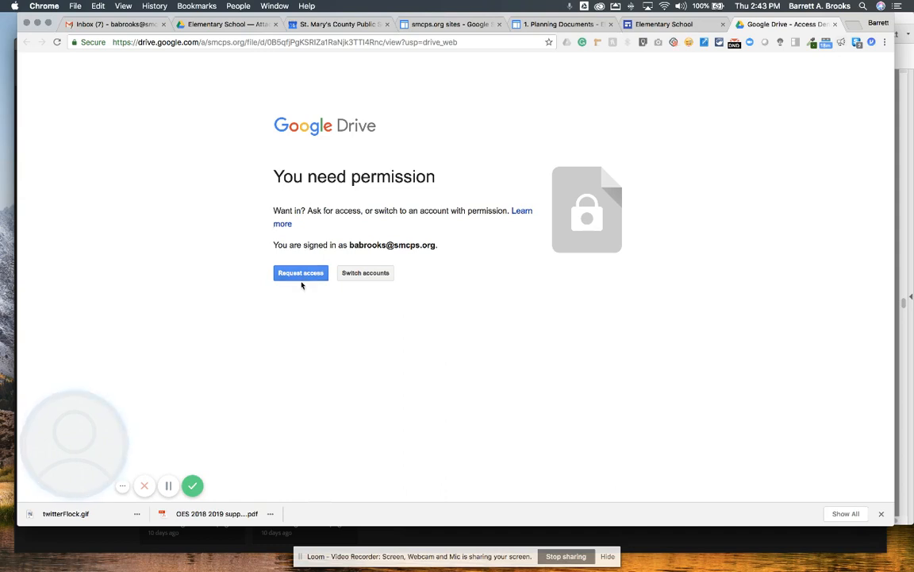
mouse_move(345, 236)
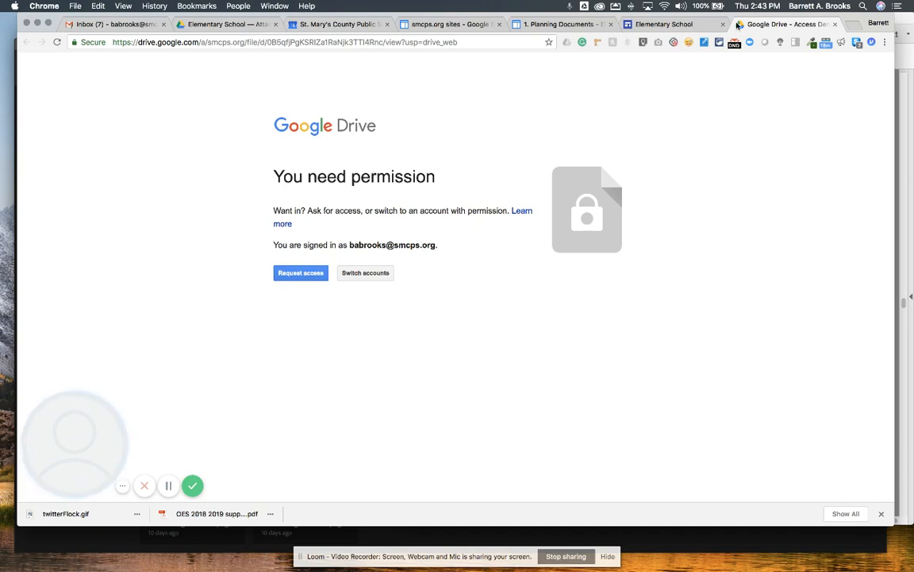
Step: Return to the site preview and follow the Elementary Lesson Planner.docx link into Drive
left_click(667, 24)
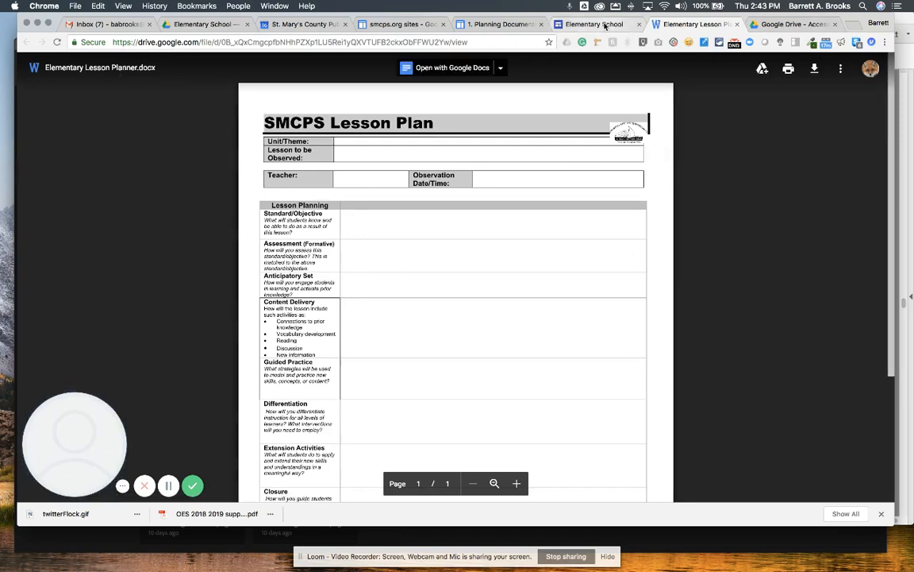
left_click(499, 24)
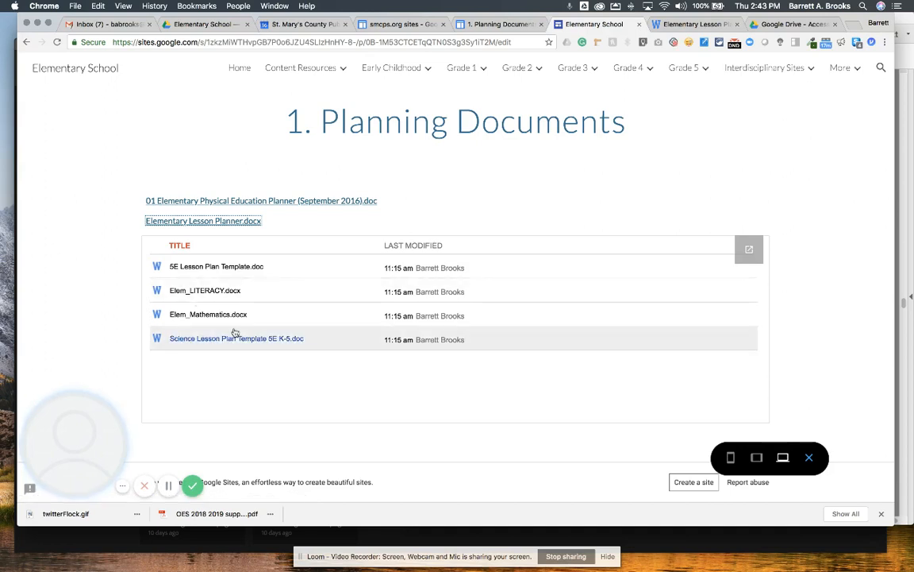
mouse_move(237, 338)
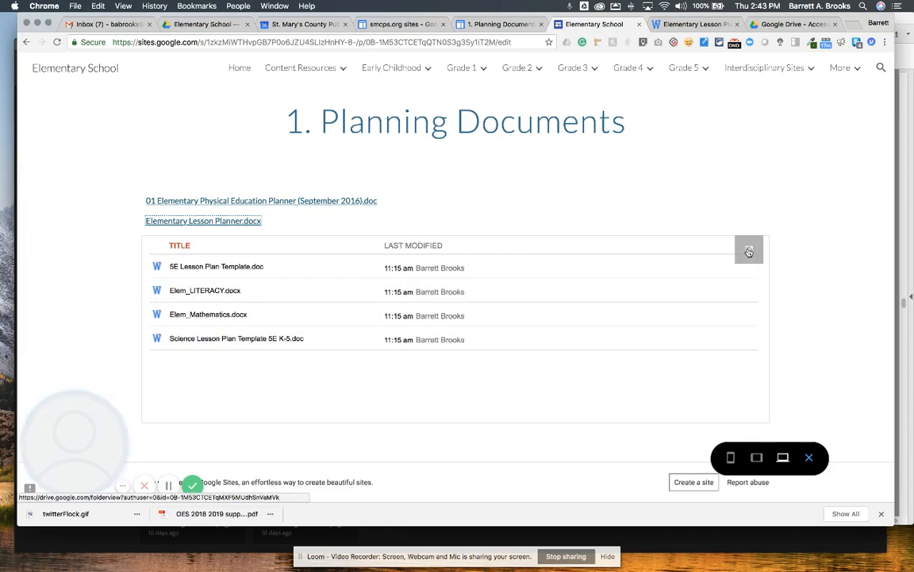
mouse_move(198, 302)
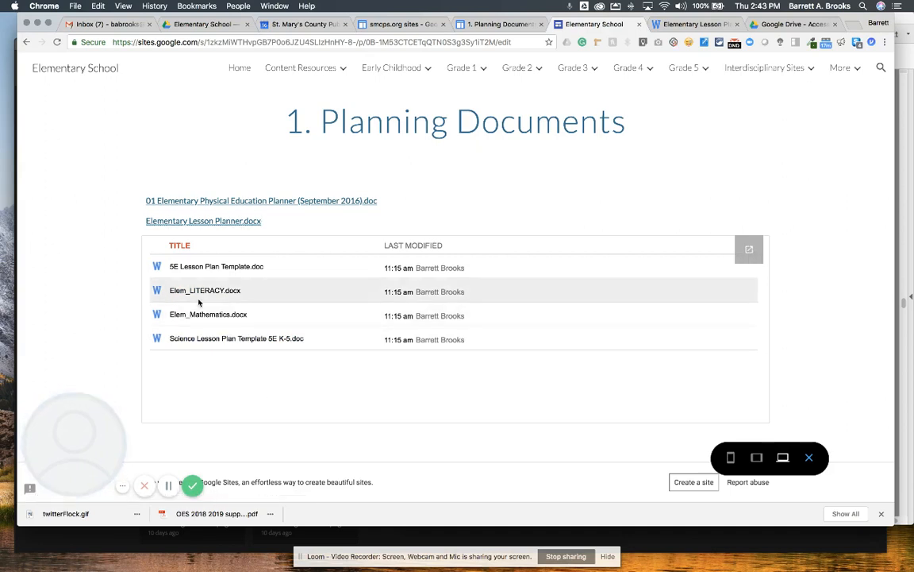
left_click(205, 289)
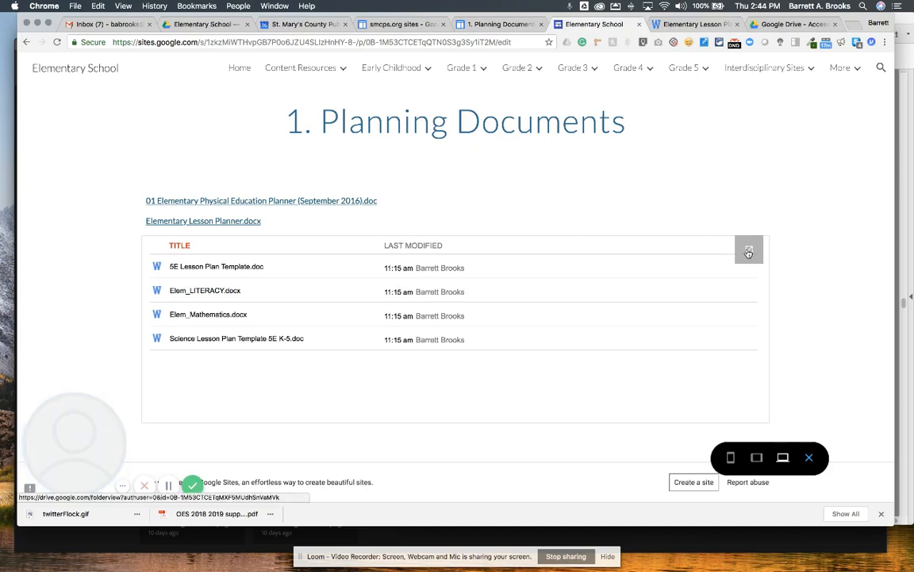
Step: Browse the Attachments from Classic Sites folder in Drive, drilling into the Curriculum Map folders
left_click(748, 249)
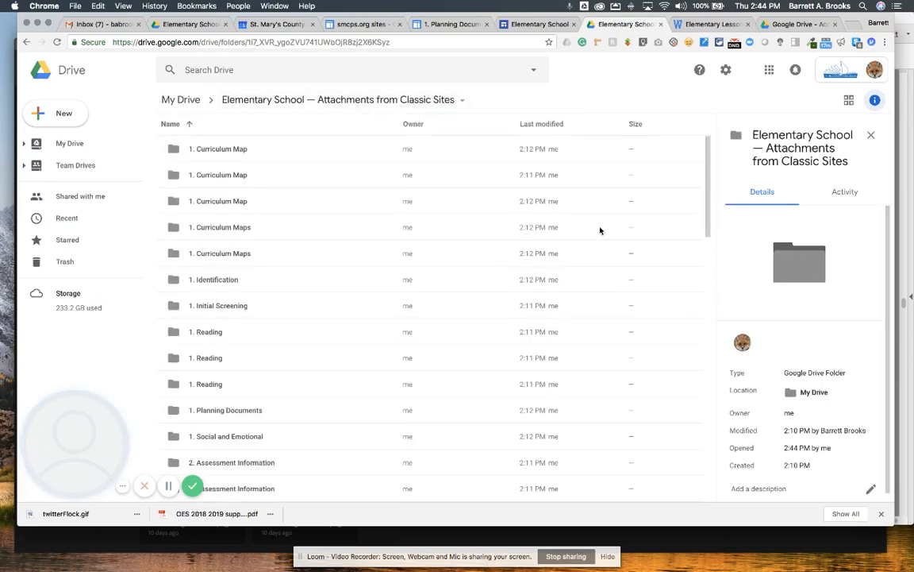
mouse_move(306, 195)
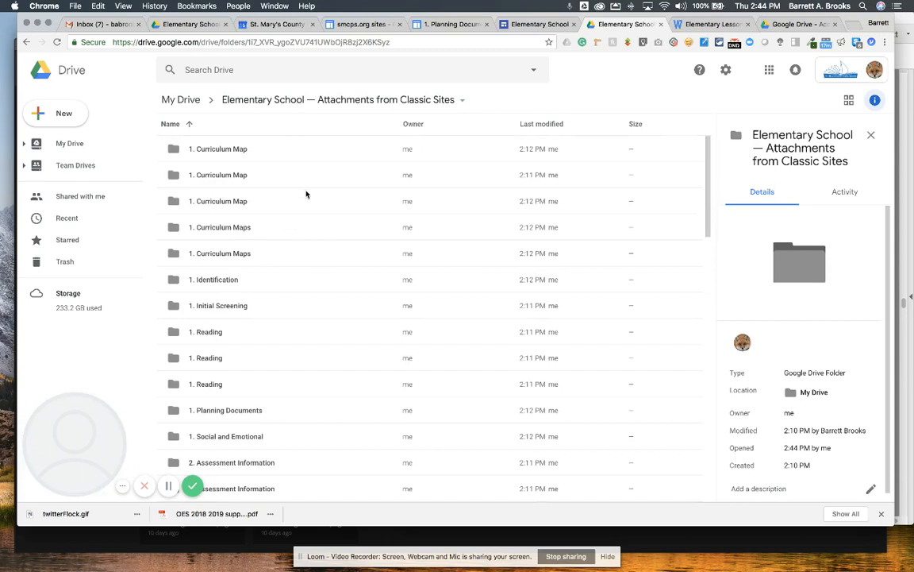
scroll("down", 3)
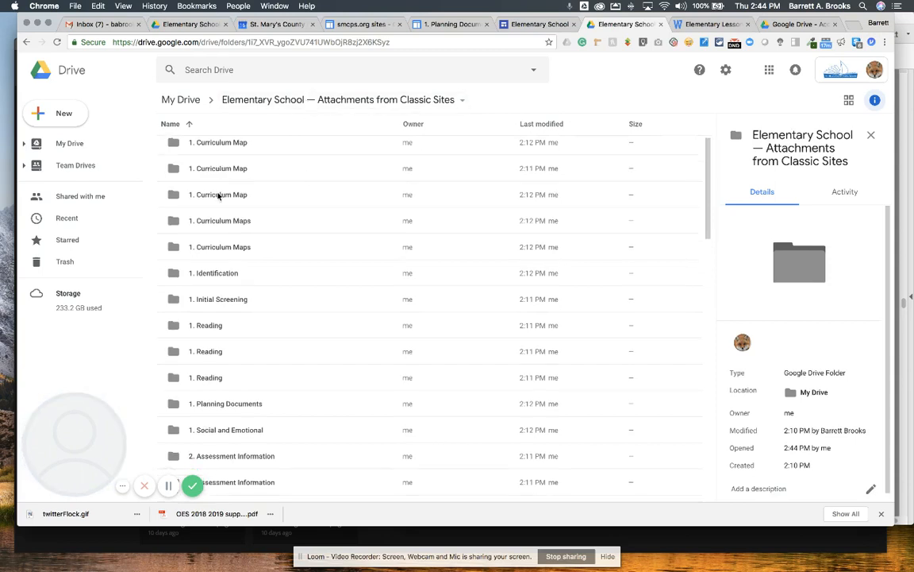
scroll("down", 3)
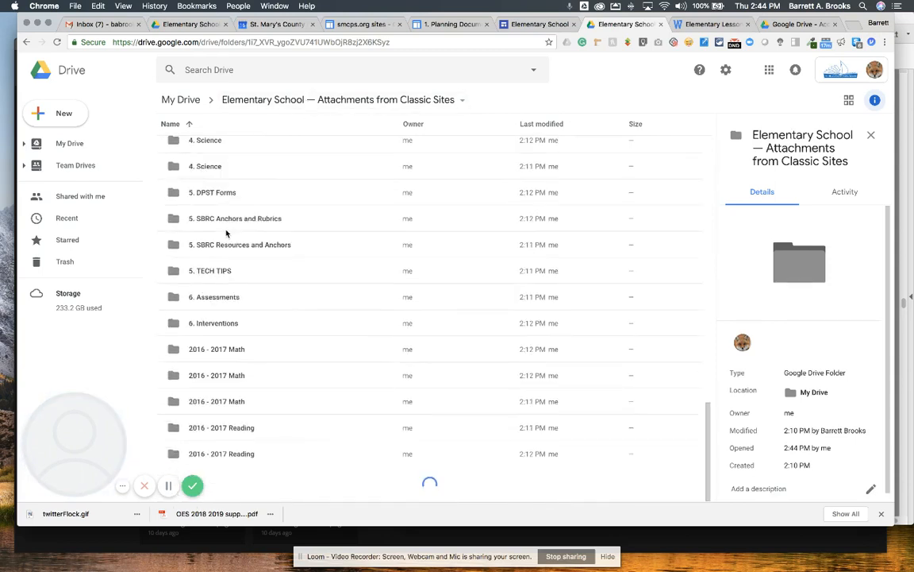
scroll("down", 3)
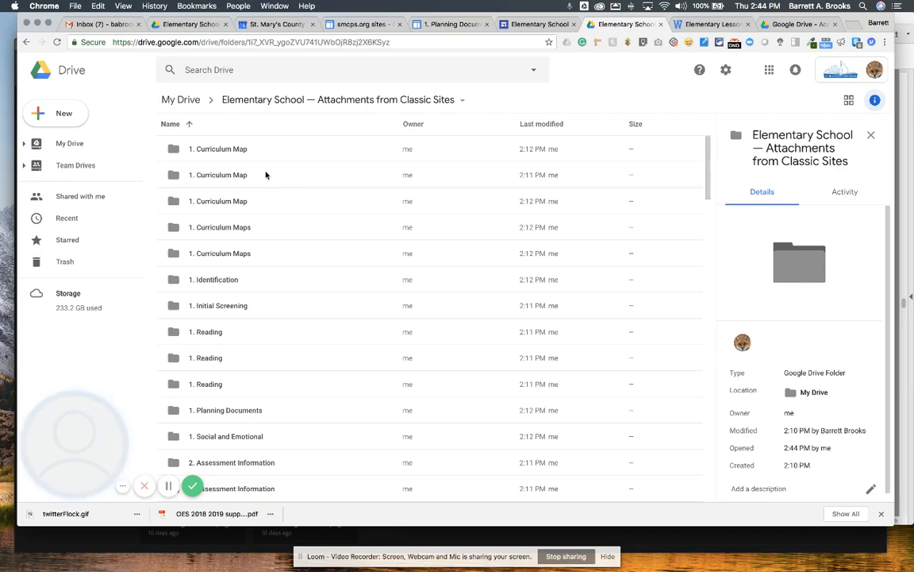
mouse_move(226, 151)
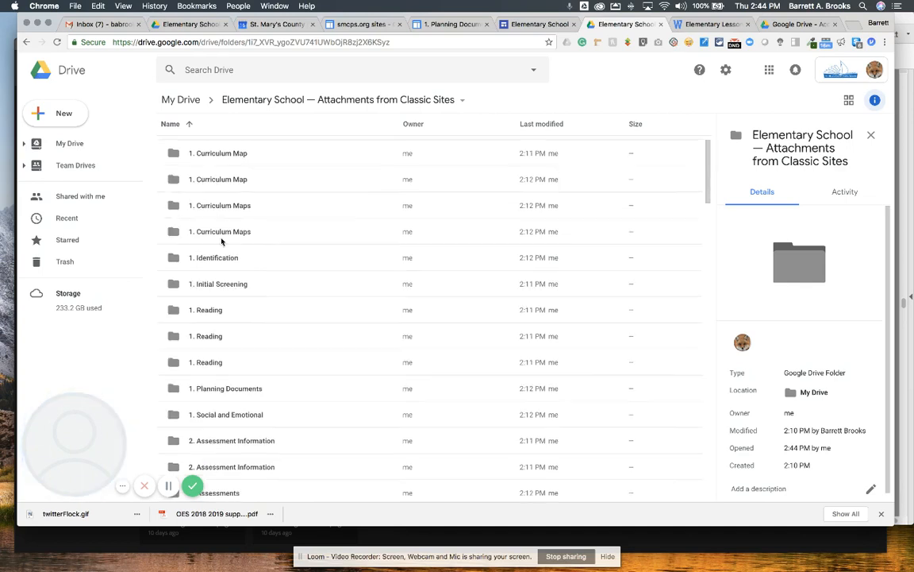
scroll("down", 3)
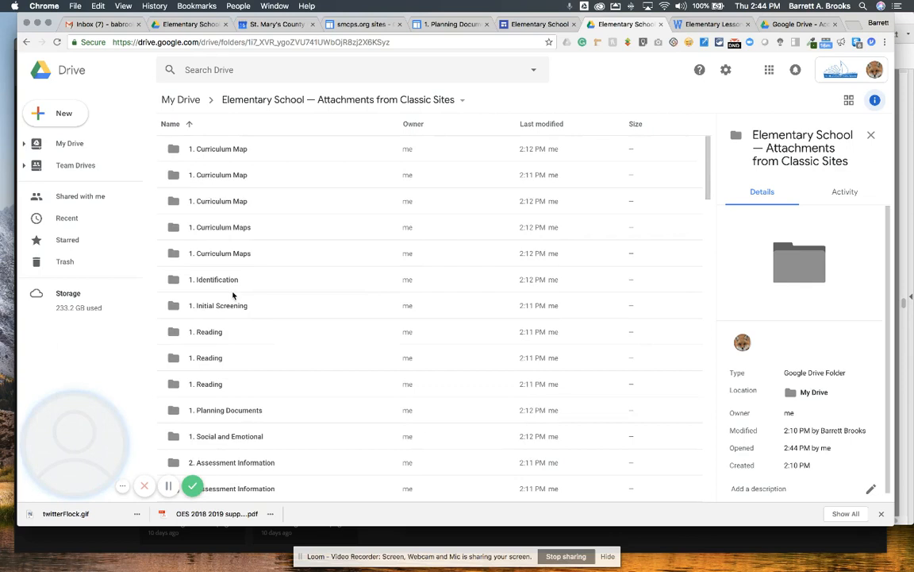
left_click(222, 200)
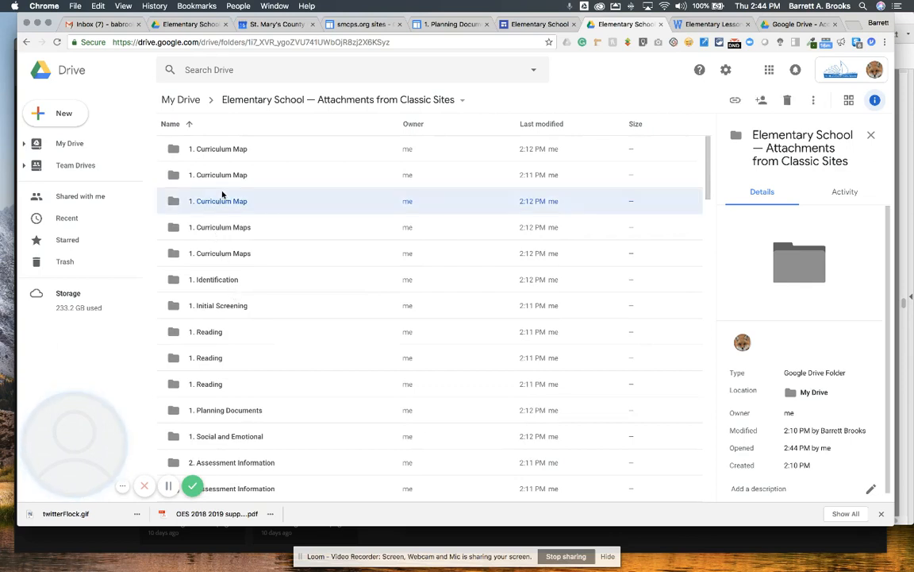
double_click(217, 200)
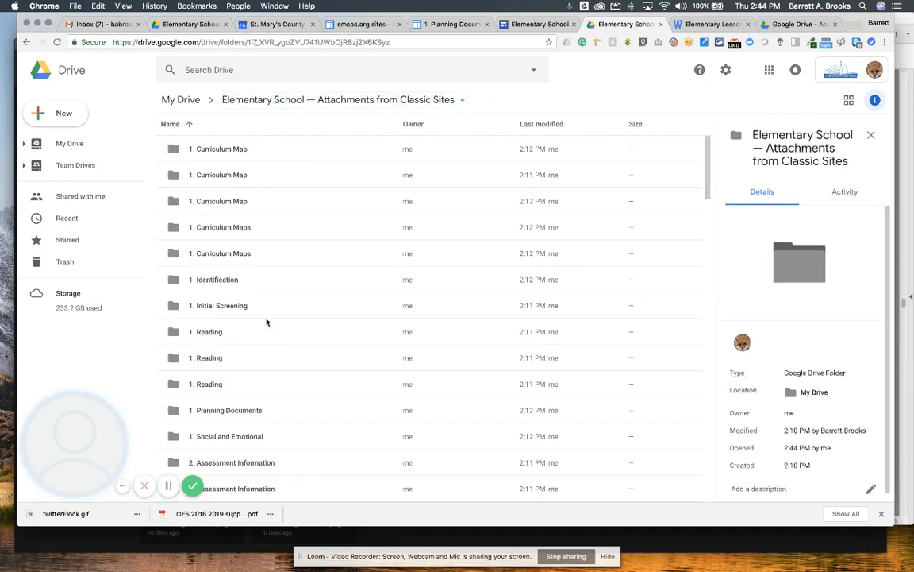
double_click(205, 331)
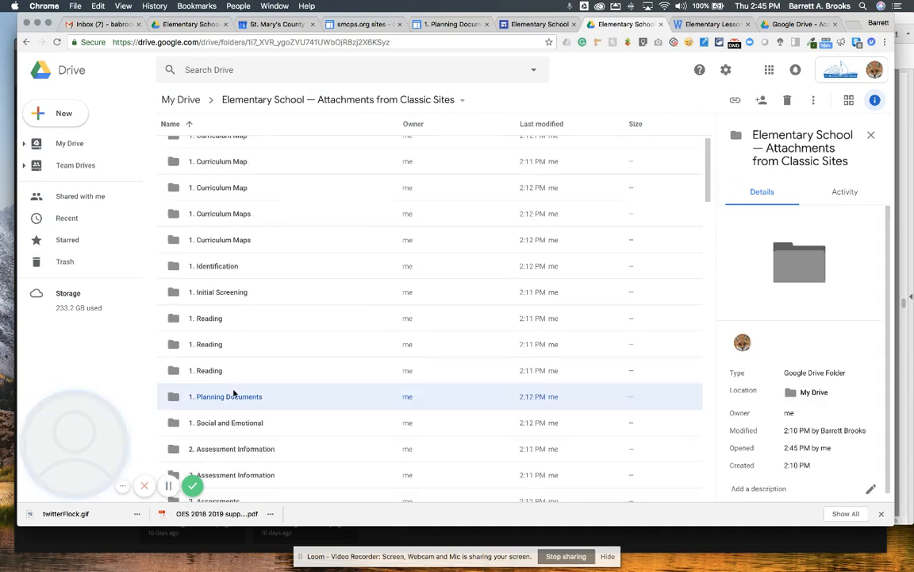
Step: Look inside the 1. Planning Documents and 2. Assessment Information folders, then return to the site preview
double_click(226, 396)
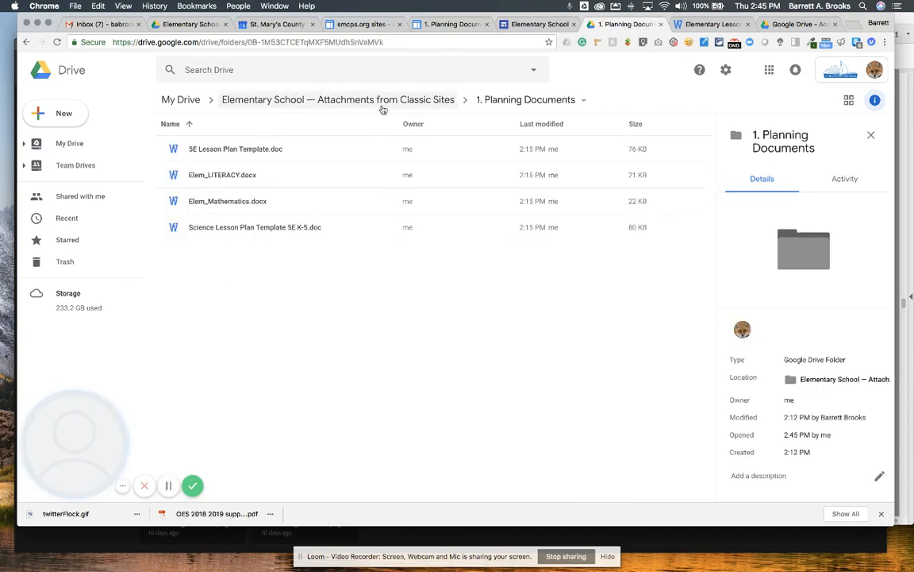
left_click(336, 99)
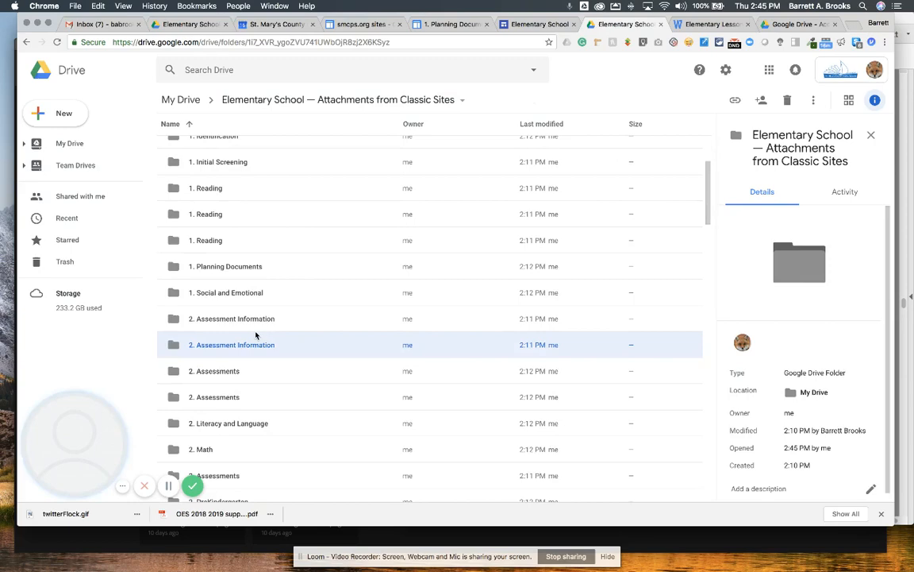
double_click(232, 345)
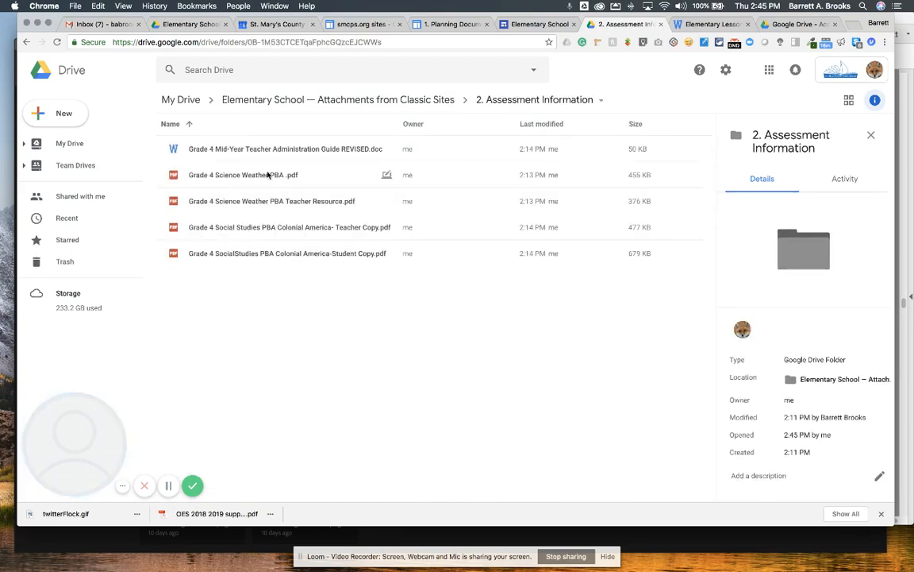
left_click(336, 98)
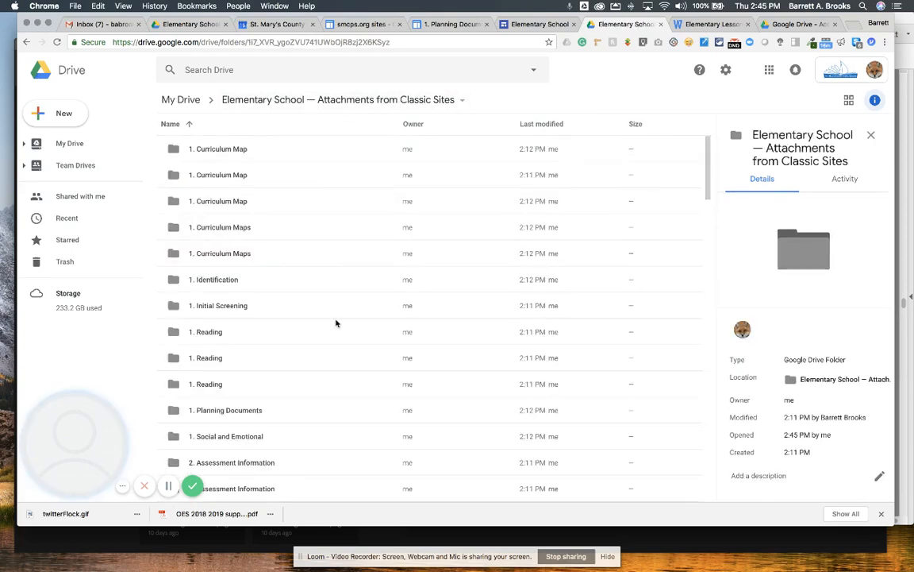
scroll("down", 3)
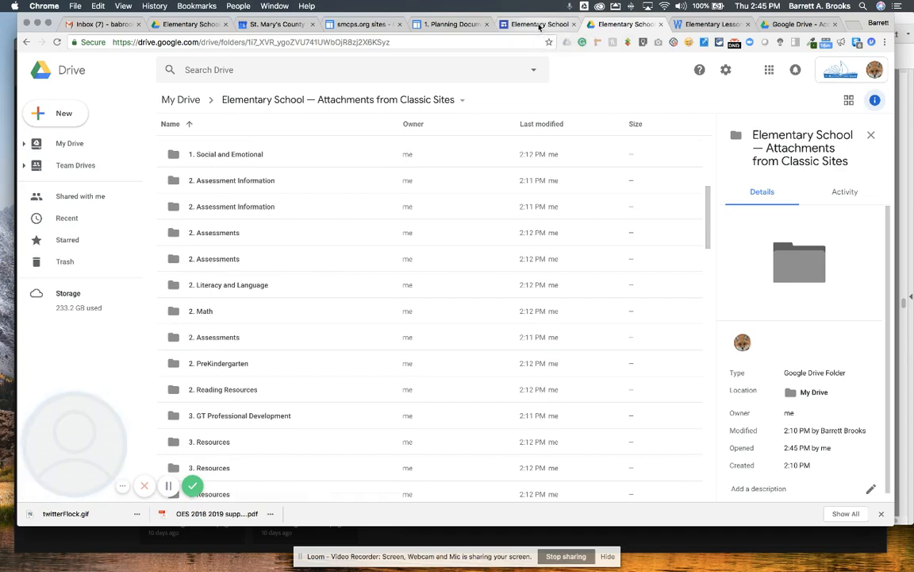
left_click(451, 24)
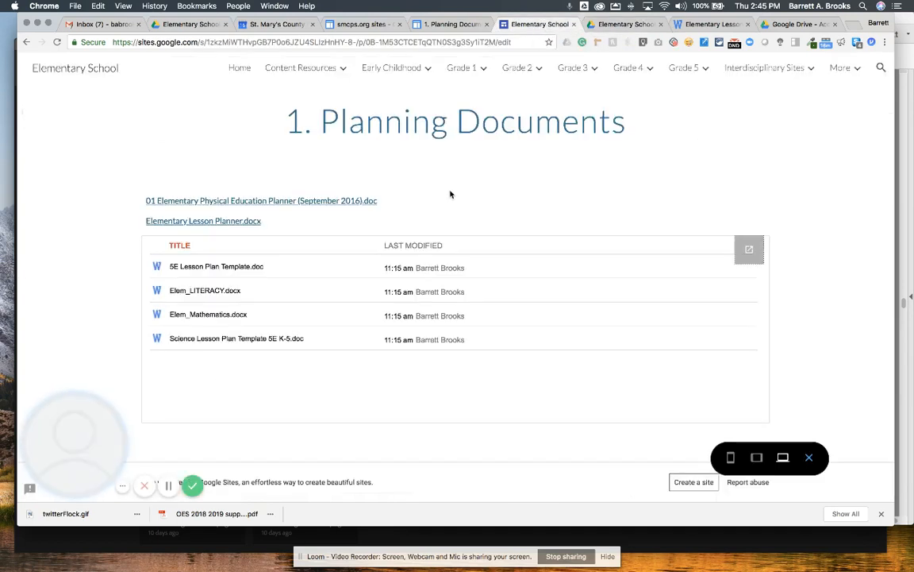
mouse_move(486, 175)
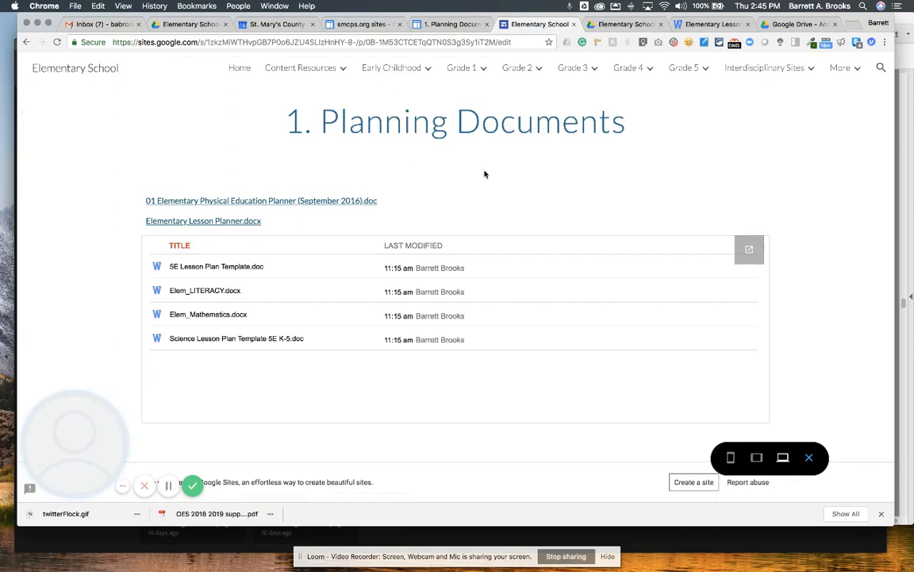
left_click(765, 67)
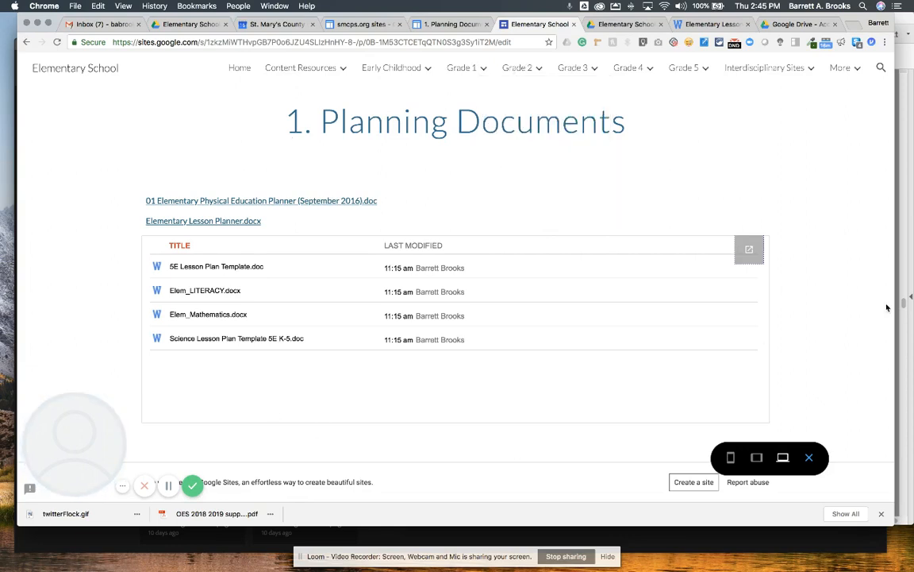
mouse_move(520, 173)
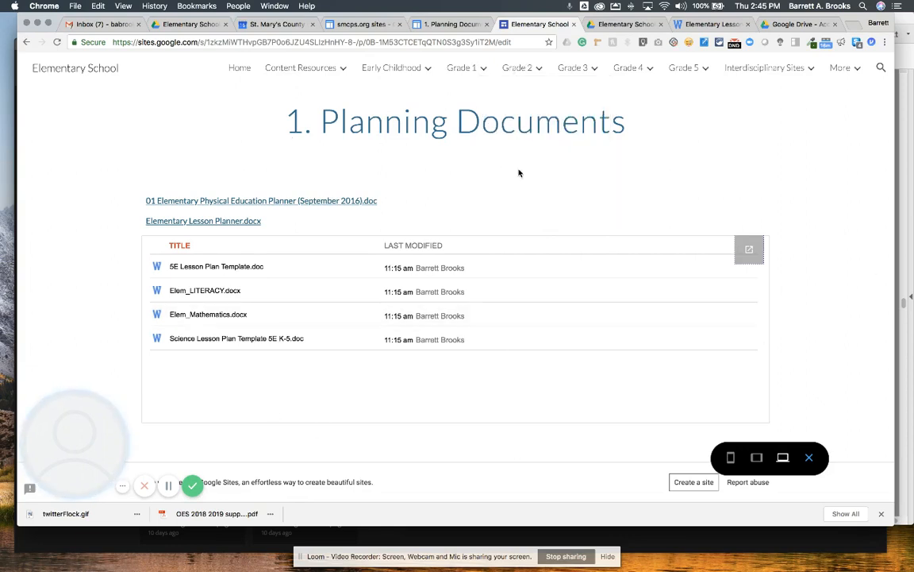
mouse_move(456, 415)
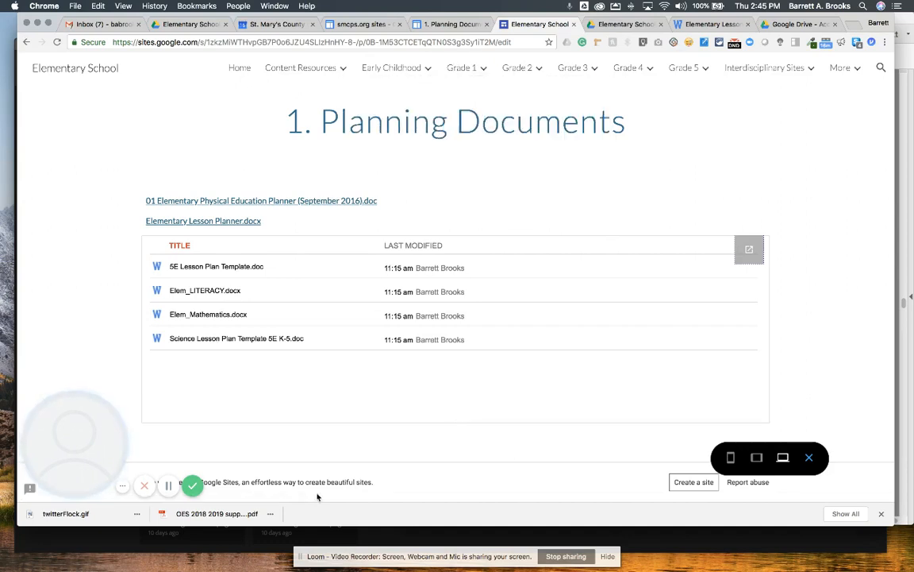
left_click(391, 67)
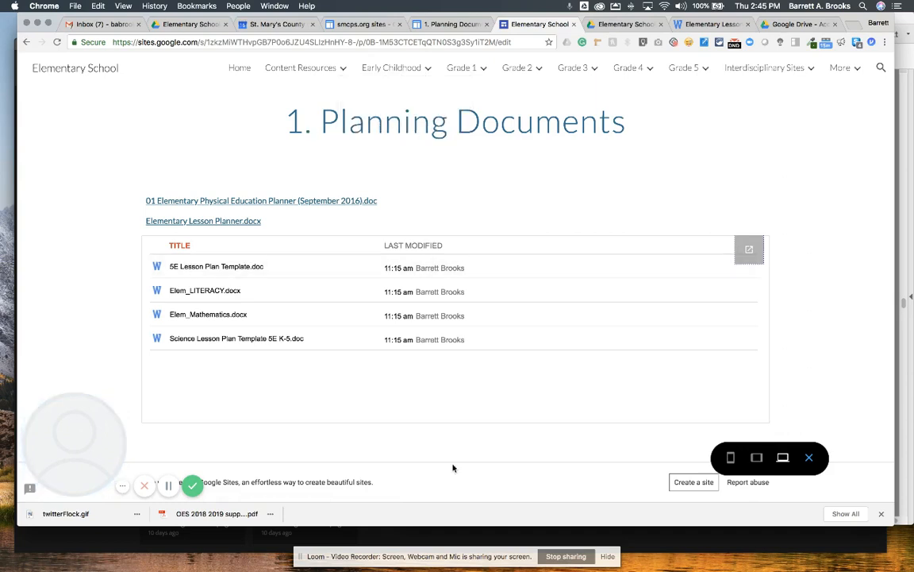
left_click(300, 67)
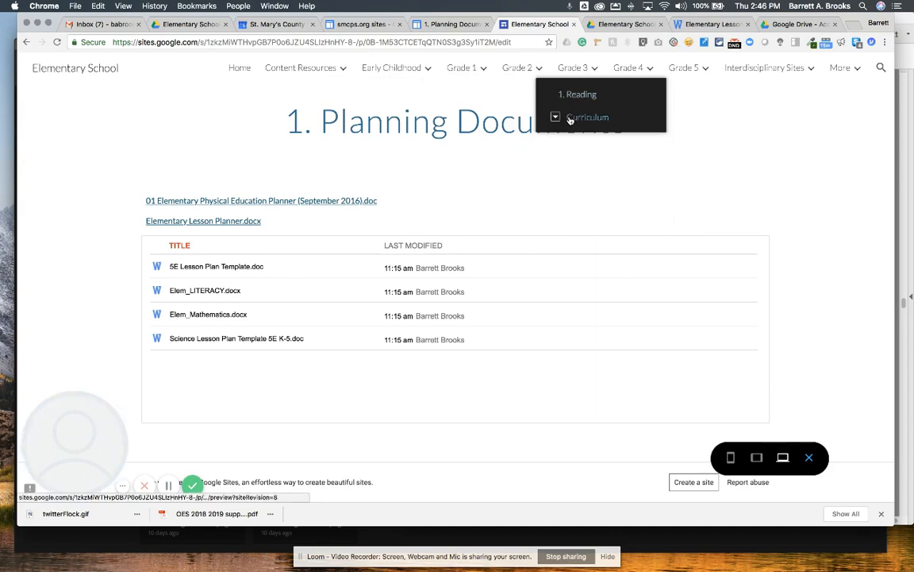
Step: Browse to the Grade 5 page, exit preview, and bring up the site's Publish dialog
left_click(629, 66)
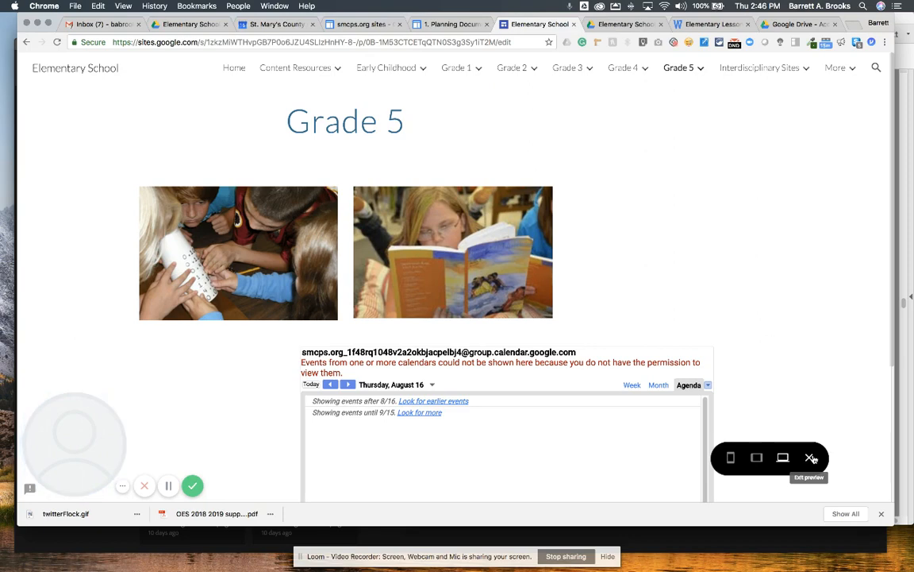
left_click(812, 457)
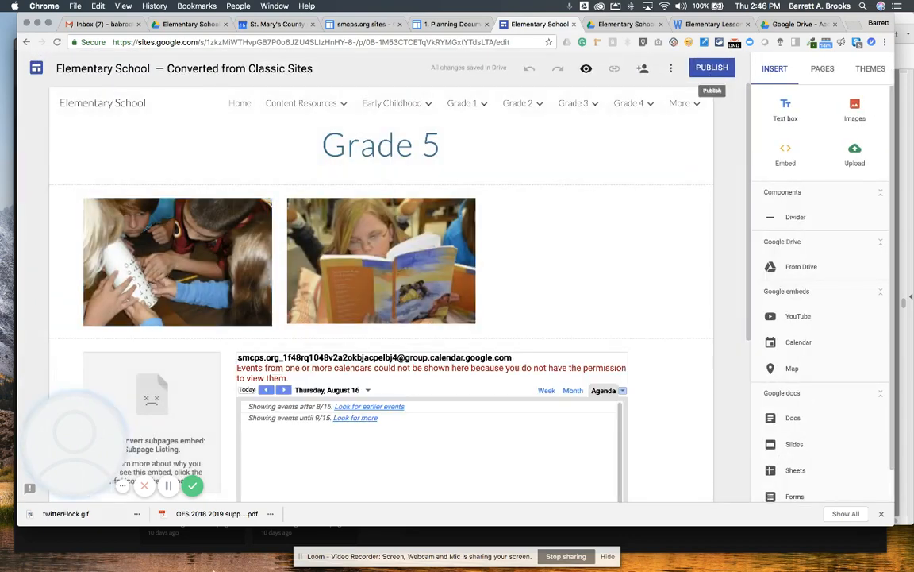
left_click(711, 67)
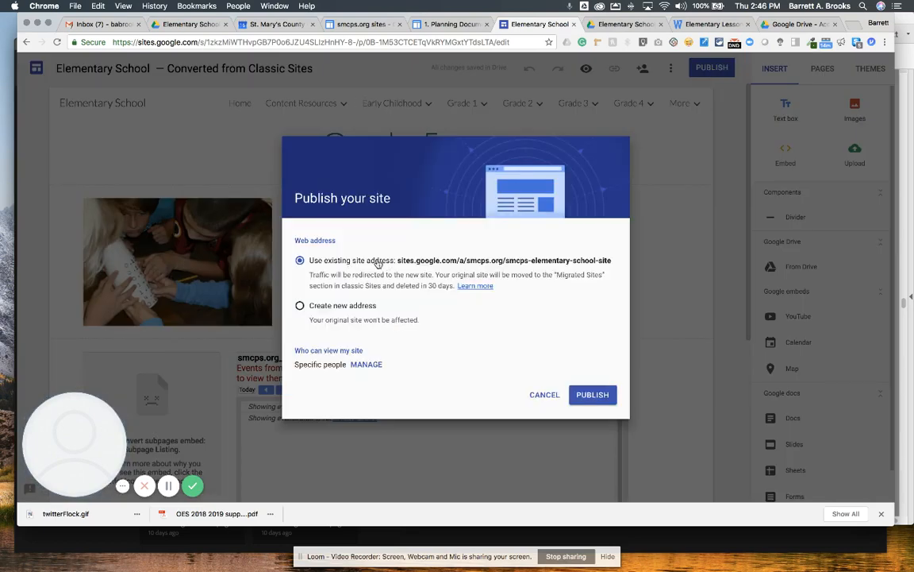
mouse_move(578, 254)
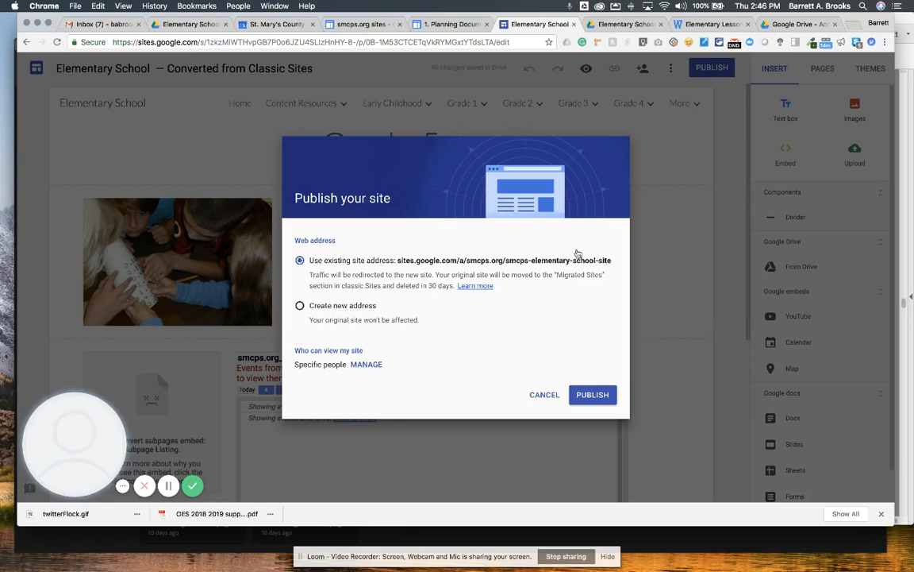
mouse_move(441, 261)
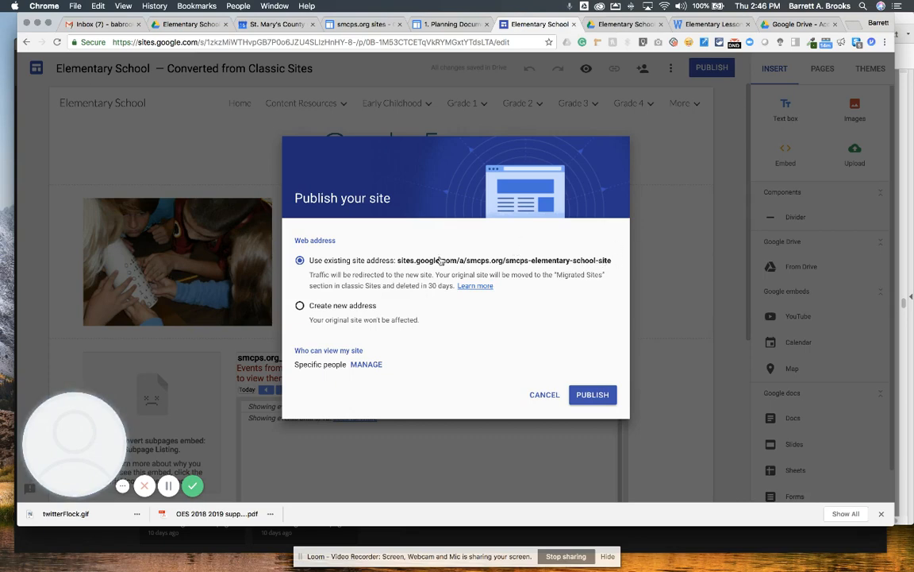
mouse_move(575, 245)
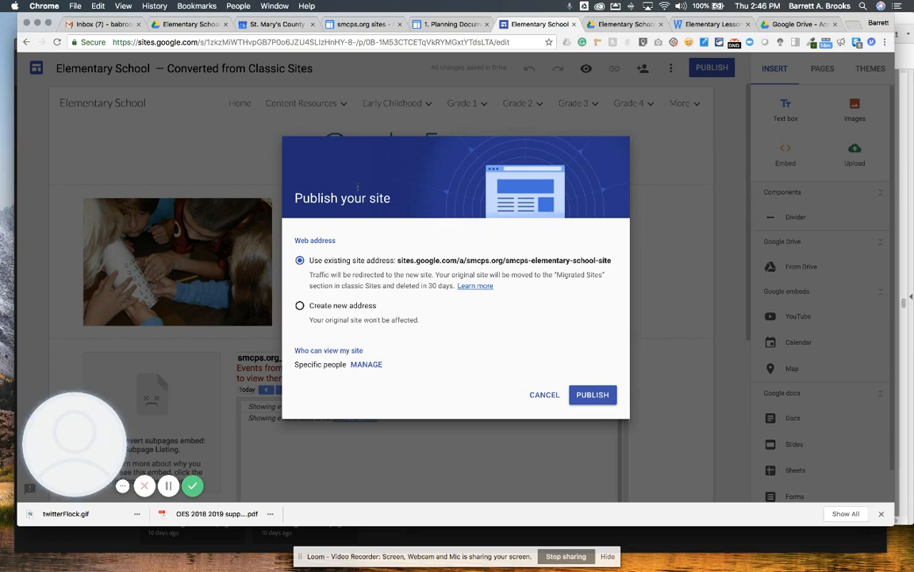
mouse_move(632, 373)
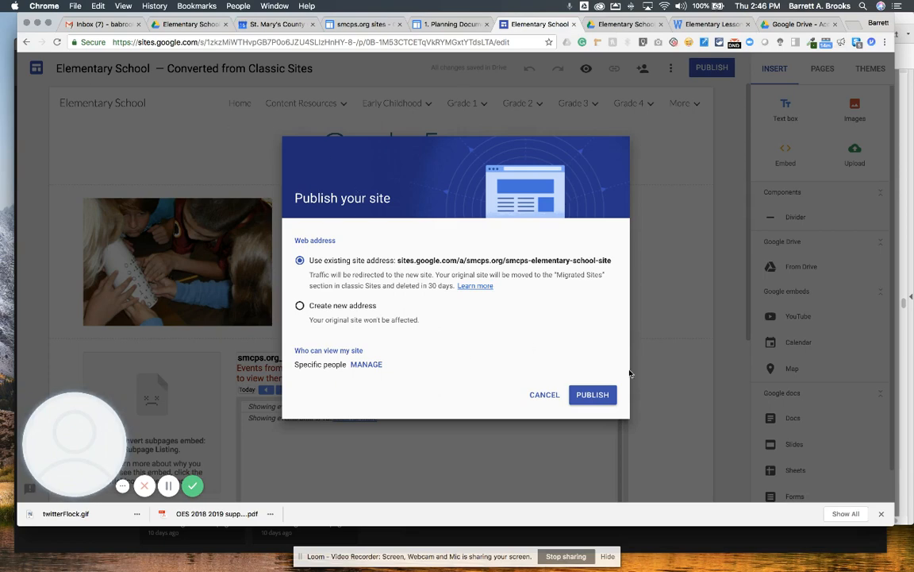
mouse_move(496, 378)
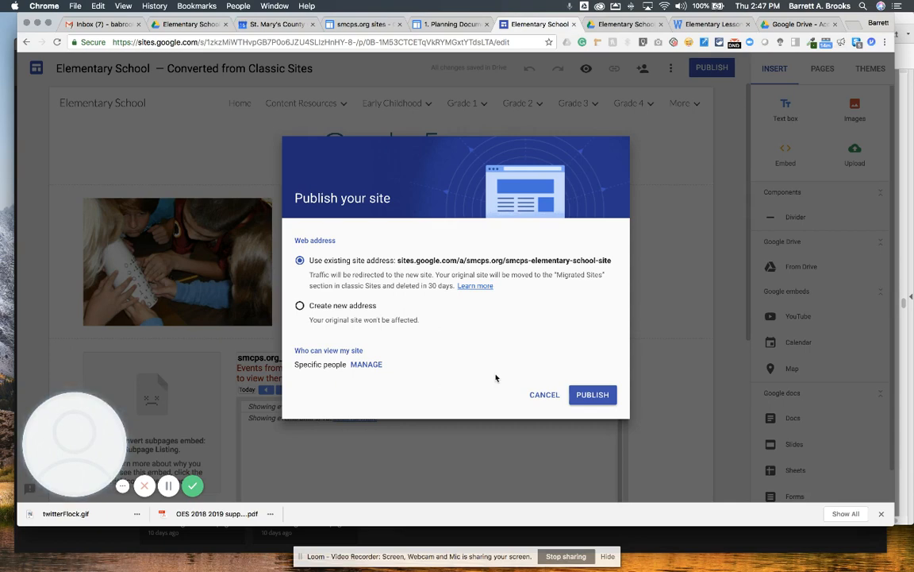
mouse_move(562, 375)
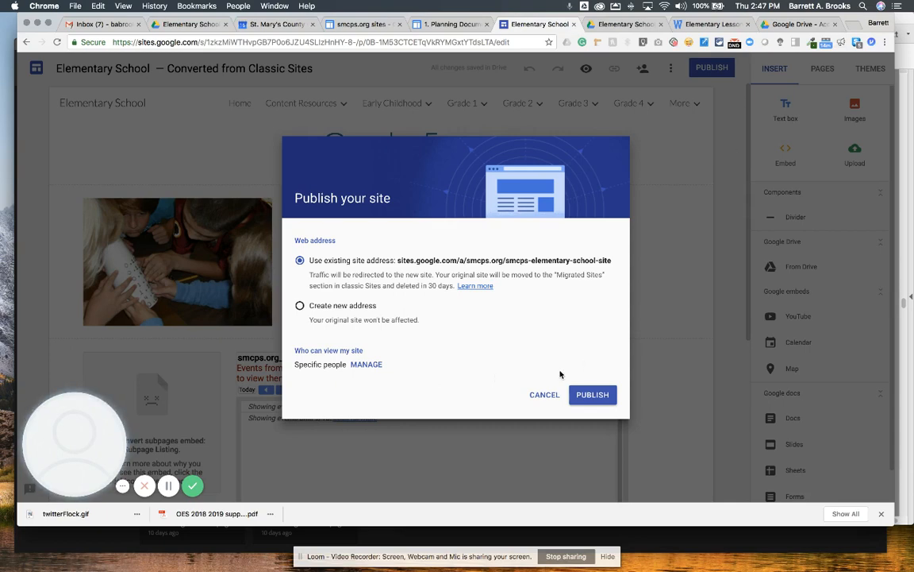